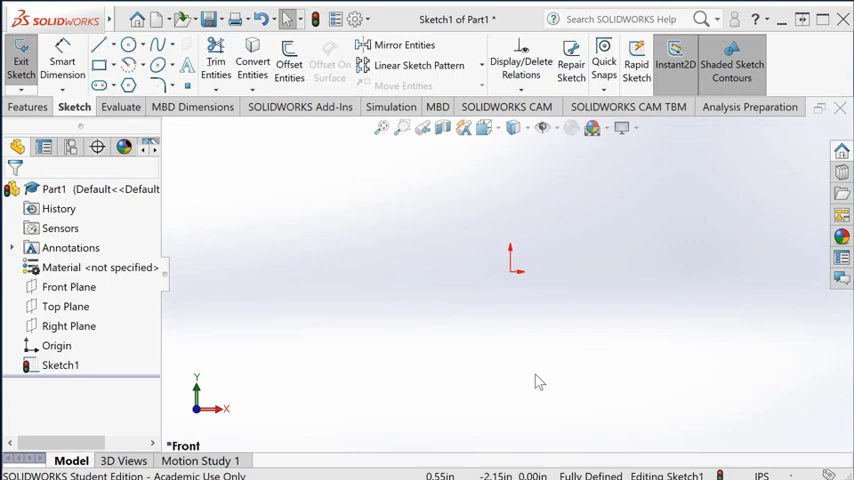
{"action": "mouse_move", "coordinate": [528, 343]}
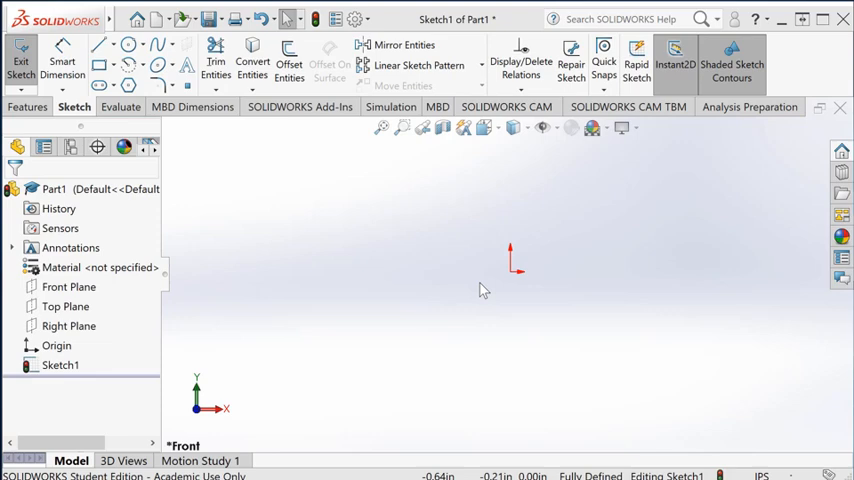
{"action": "mouse_move", "coordinate": [487, 296]}
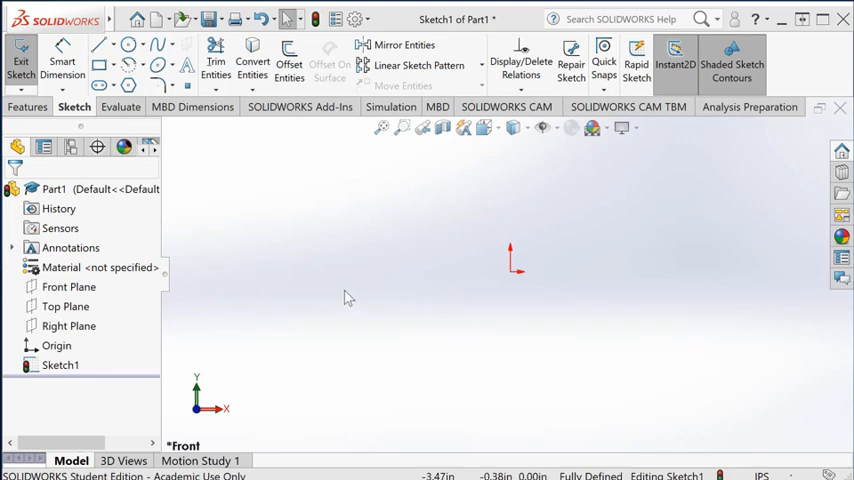
{"action": "mouse_move", "coordinate": [205, 148]}
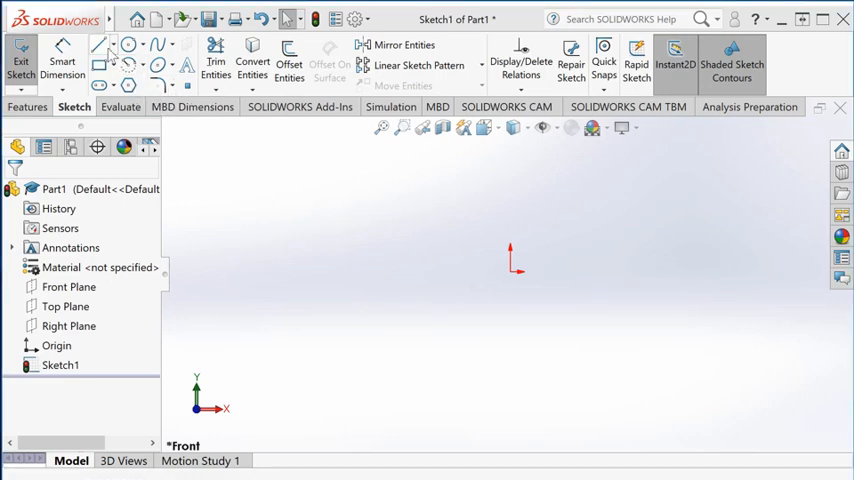
Step: Sketch a closed three-line triangle around the origin and toggle Shaded Sketch Contours off and on
{"action": "left_click", "coordinate": [99, 46]}
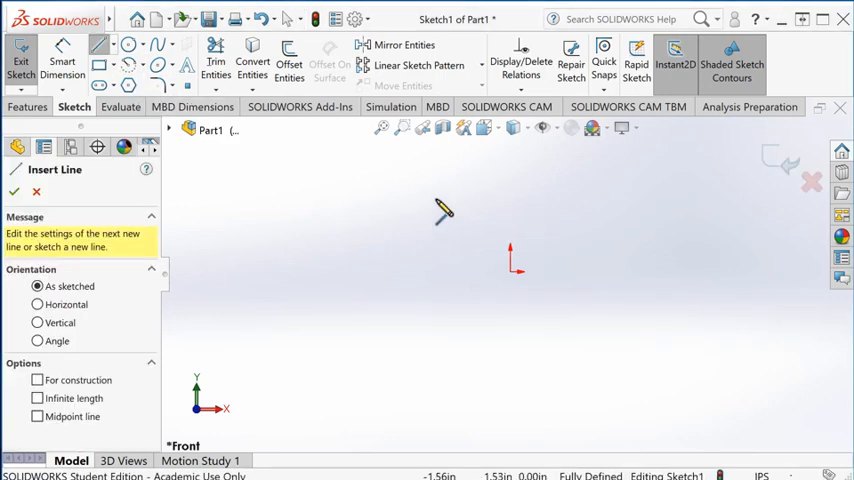
{"action": "left_click_drag", "start_coordinate": [415, 363], "coordinate": [640, 300]}
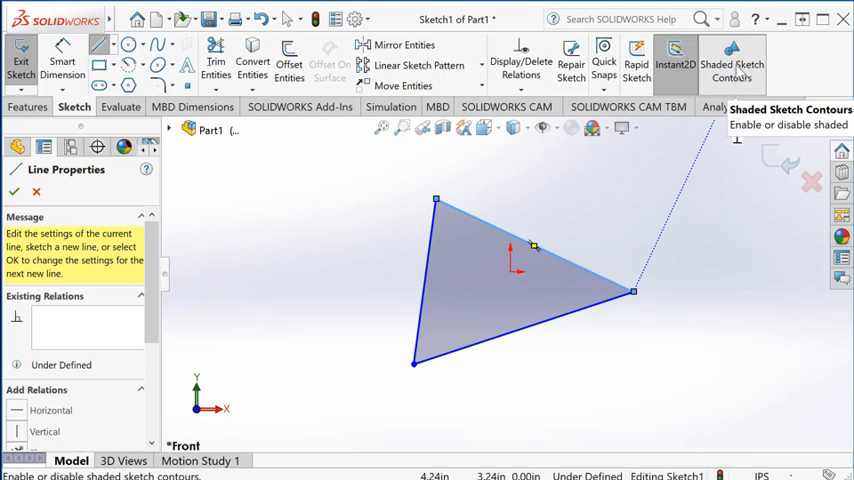
{"action": "left_click", "coordinate": [732, 62]}
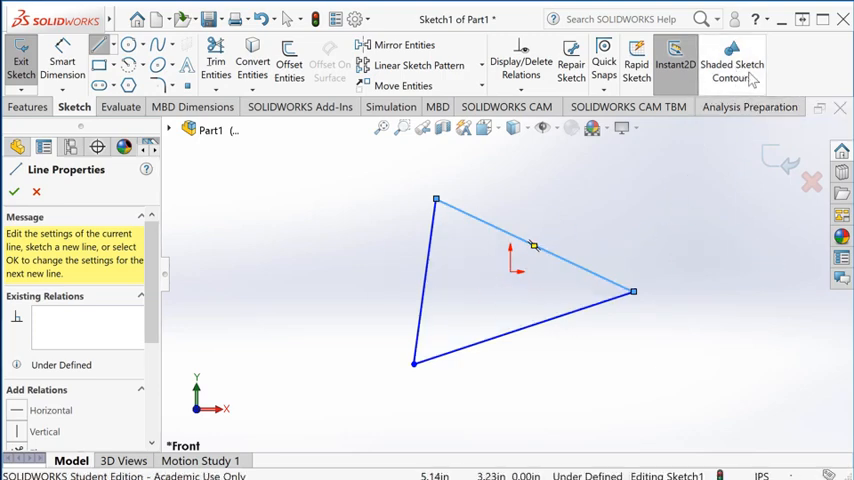
{"action": "left_click", "coordinate": [732, 63]}
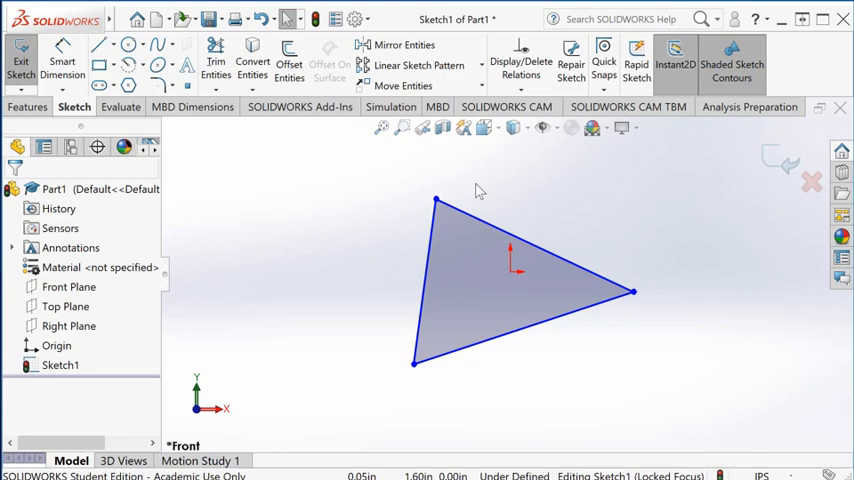
{"action": "mouse_move", "coordinate": [695, 295]}
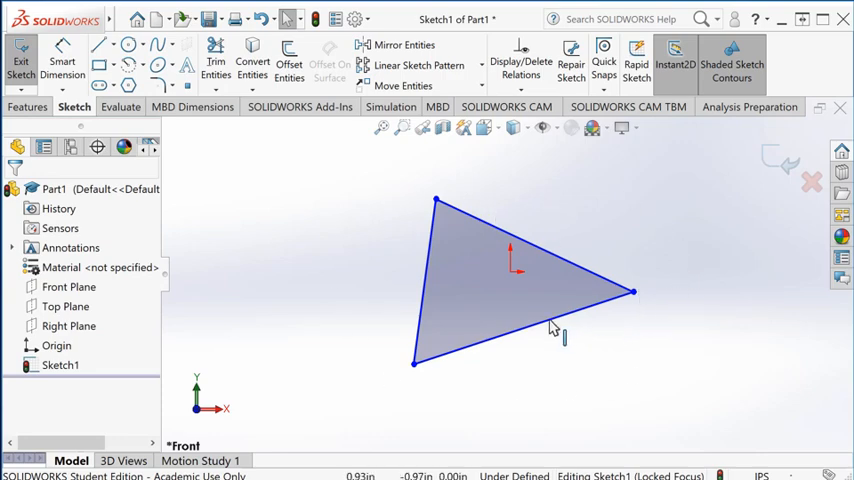
Step: Open the Display/Delete Relations dropdown on the Sketch tab
{"action": "left_click", "coordinate": [525, 330]}
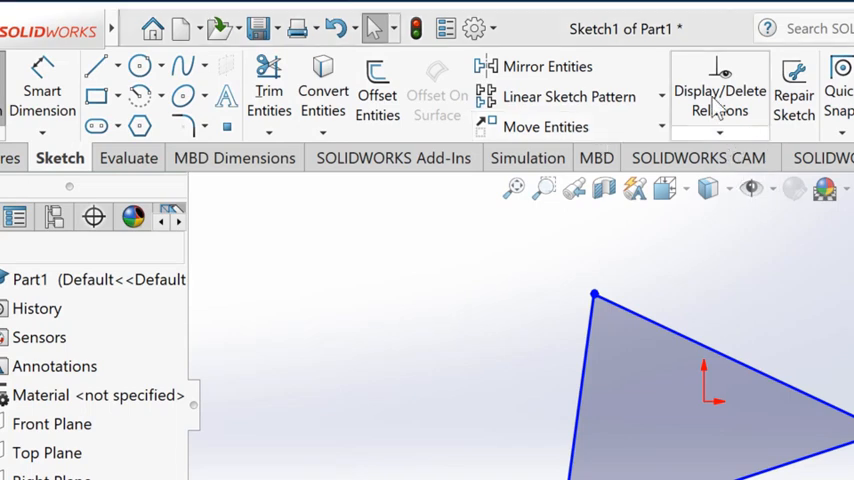
{"action": "mouse_move", "coordinate": [720, 100]}
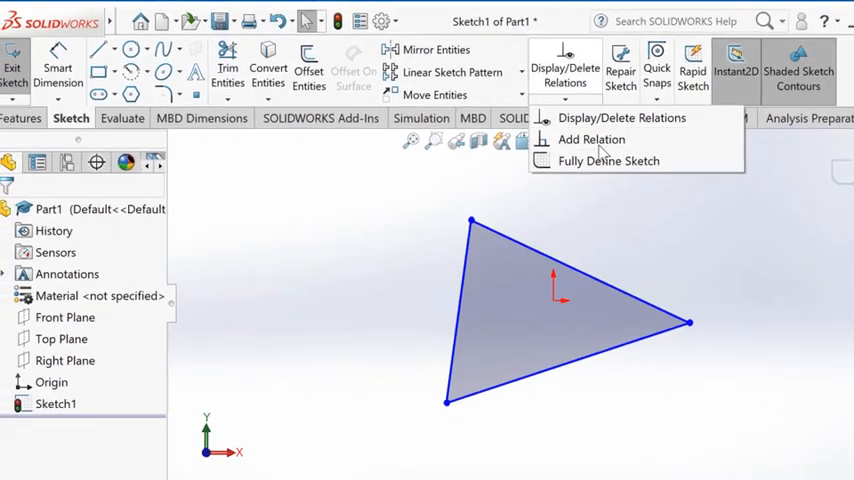
Step: Use Add Relation on the triangle's bottom line to make it Horizontal
{"action": "left_click", "coordinate": [591, 139]}
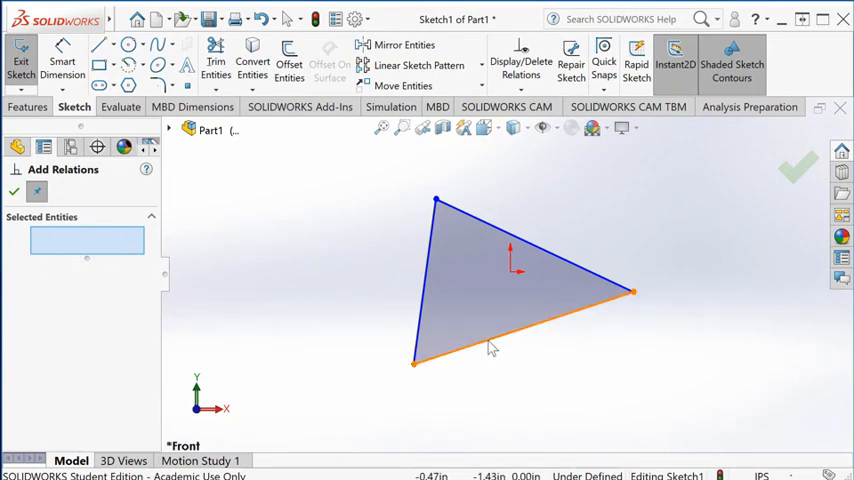
{"action": "left_click", "coordinate": [490, 347]}
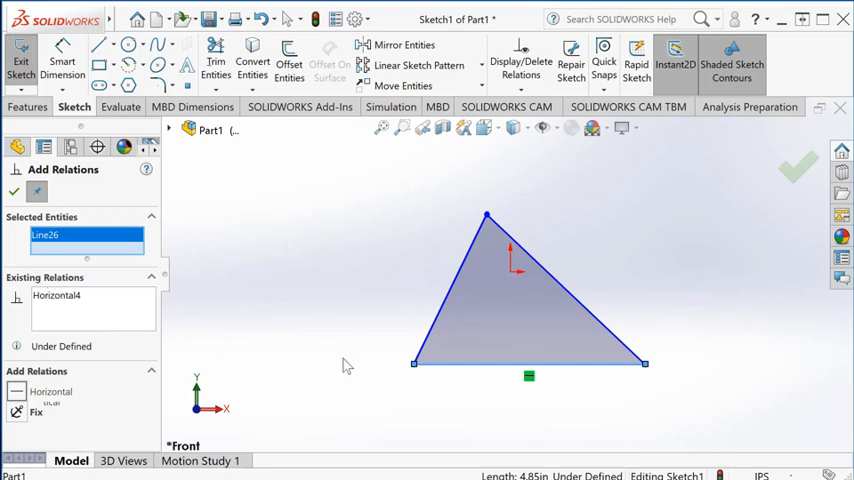
{"action": "mouse_move", "coordinate": [645, 367]}
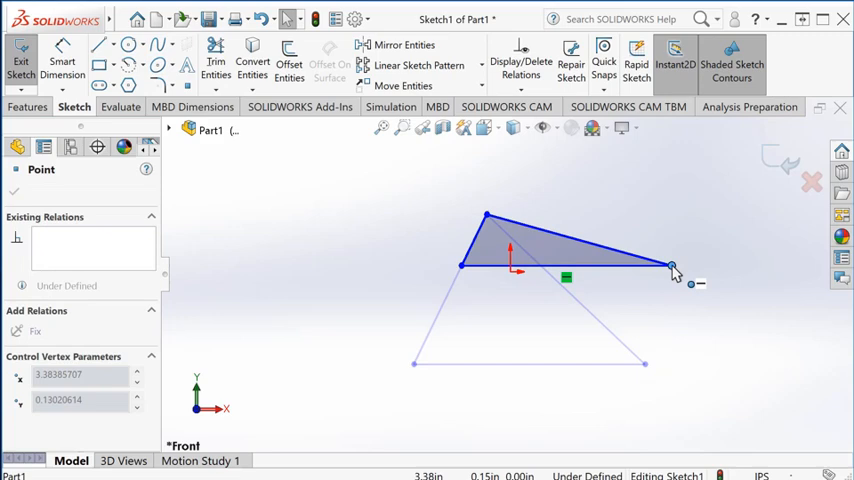
Step: Drag the triangle's right corner down, moving the level base above the origin
{"action": "left_click_drag", "start_coordinate": [672, 266], "coordinate": [680, 352]}
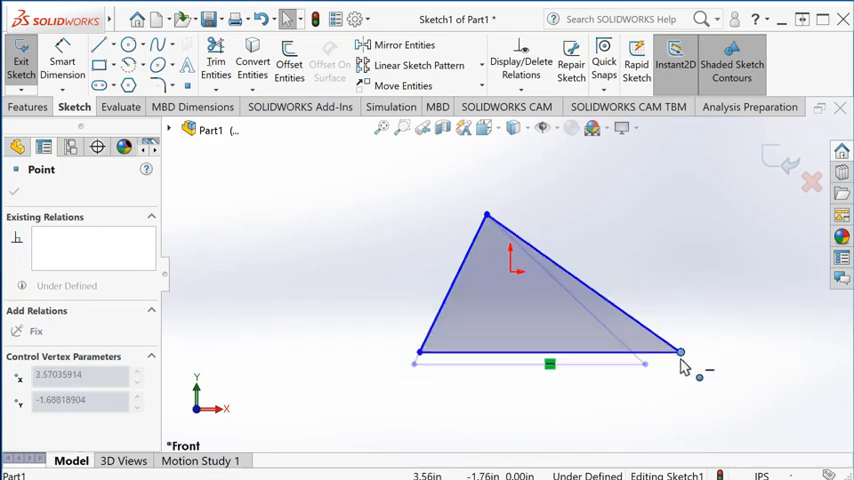
{"action": "left_click", "coordinate": [548, 361]}
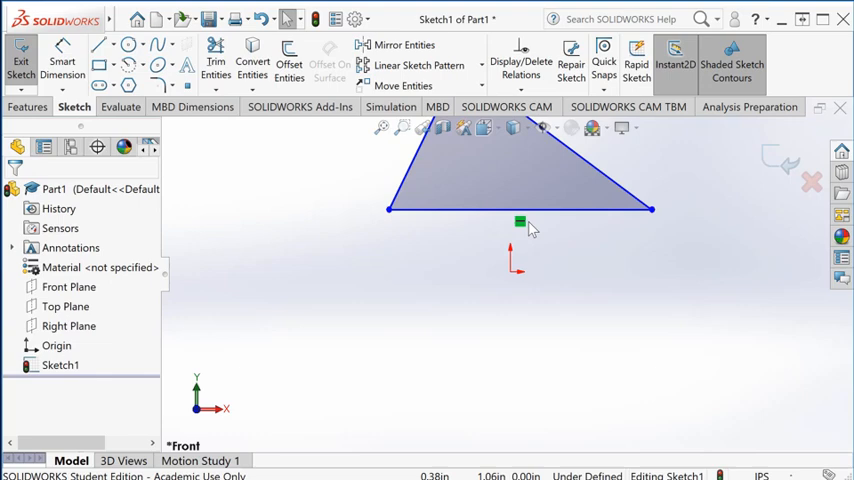
{"action": "right_click", "coordinate": [520, 222]}
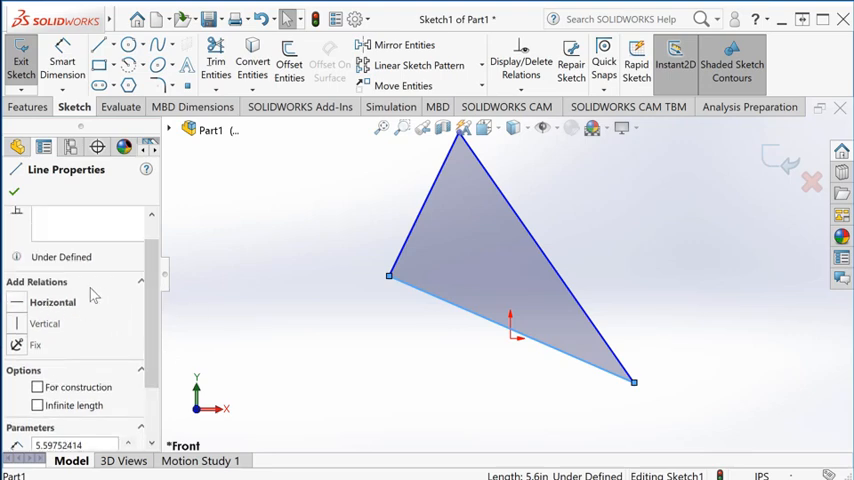
{"action": "mouse_move", "coordinate": [96, 303]}
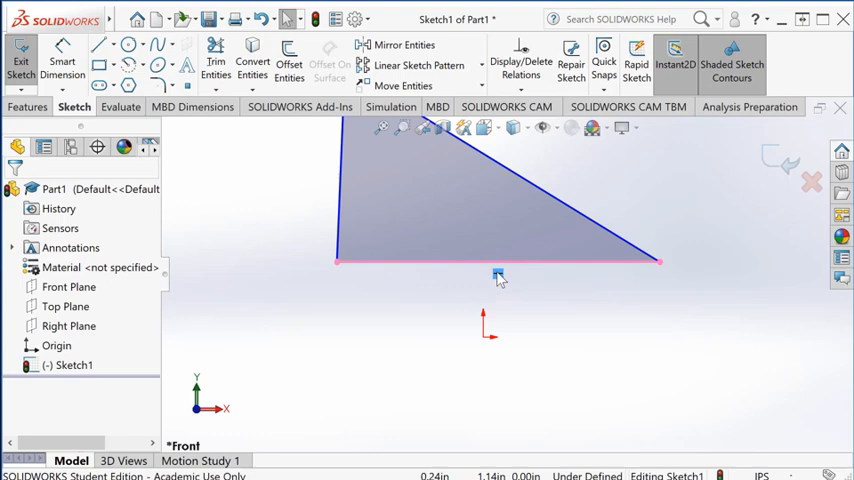
Step: Delete the selected sketch entity from the triangle
{"action": "key", "text": "Delete"}
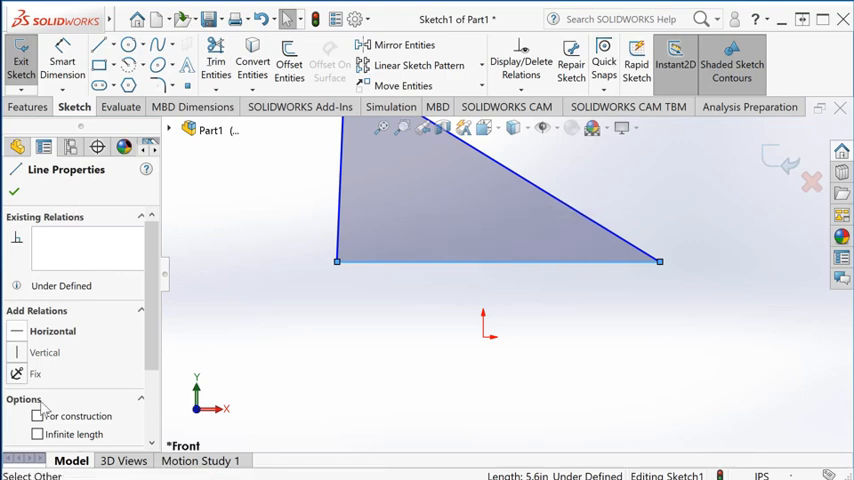
Step: Apply a Horizontal relation to the triangle's bottom line in Line Properties
{"action": "left_click", "coordinate": [420, 305]}
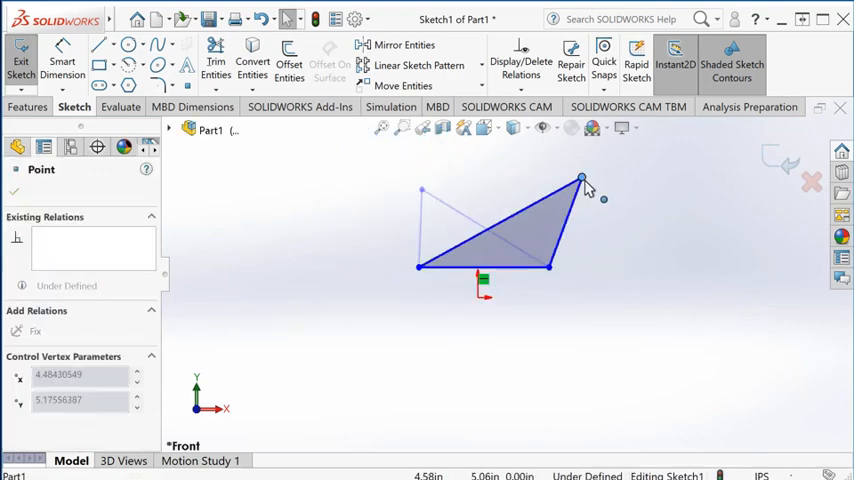
Step: Drag the triangle's top corner left into an upright acute triangle
{"action": "left_click_drag", "start_coordinate": [582, 178], "coordinate": [459, 176]}
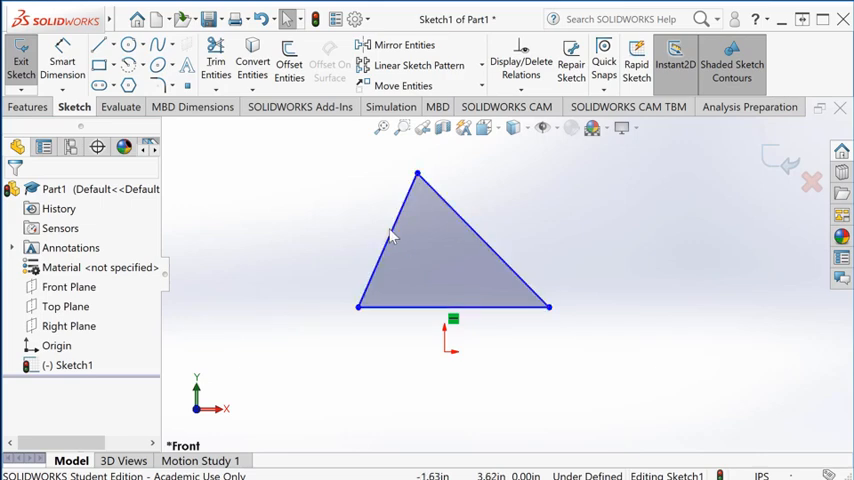
{"action": "mouse_move", "coordinate": [574, 345]}
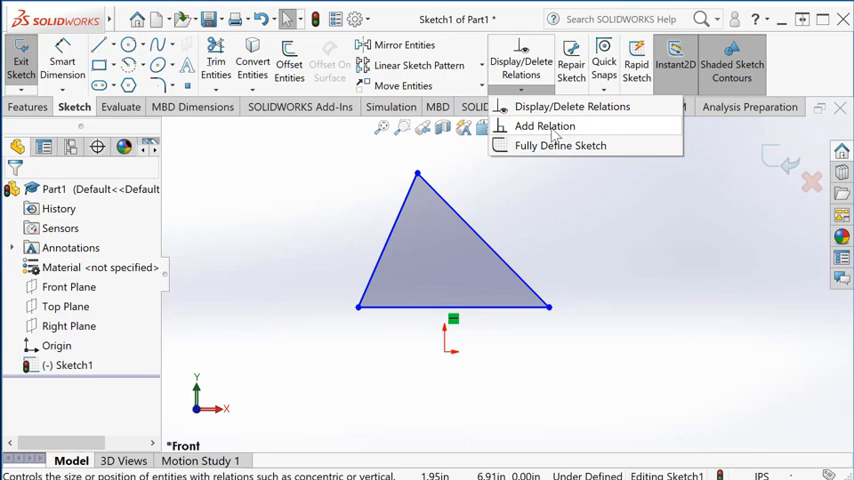
Step: Start Add Relation to pick both slanted sides for an Equal relation
{"action": "left_click", "coordinate": [544, 125]}
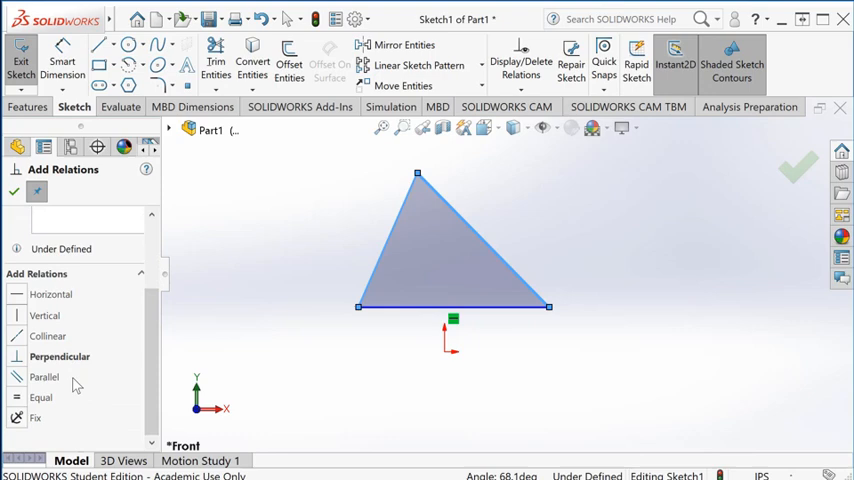
{"action": "mouse_move", "coordinate": [63, 390]}
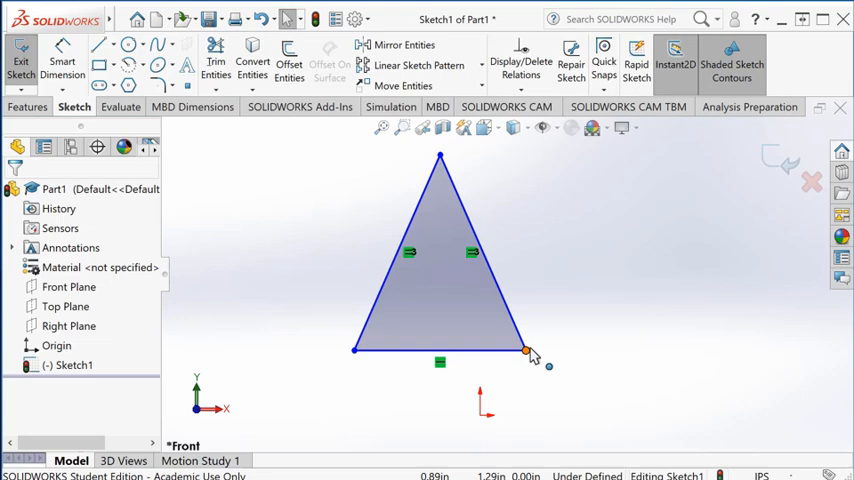
Step: Drag the bottom-right corner and apex to test whether the slanted sides stay equal
{"action": "left_click", "coordinate": [525, 352]}
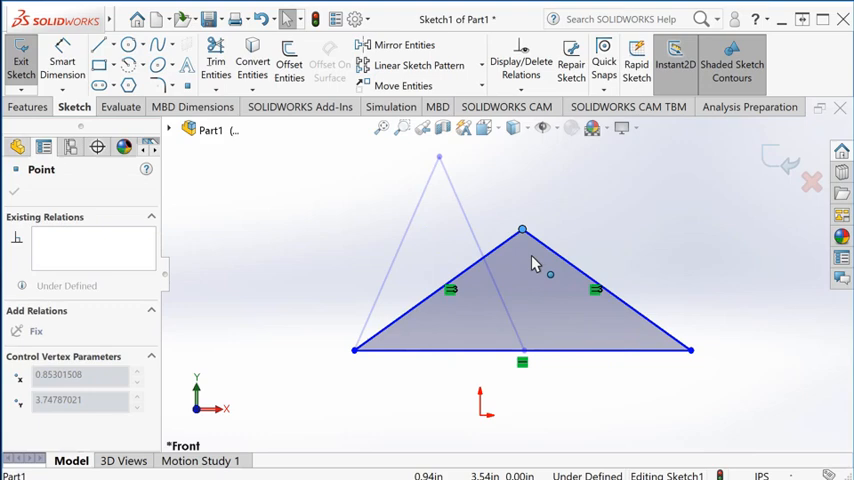
{"action": "left_click_drag", "start_coordinate": [522, 230], "coordinate": [410, 215]}
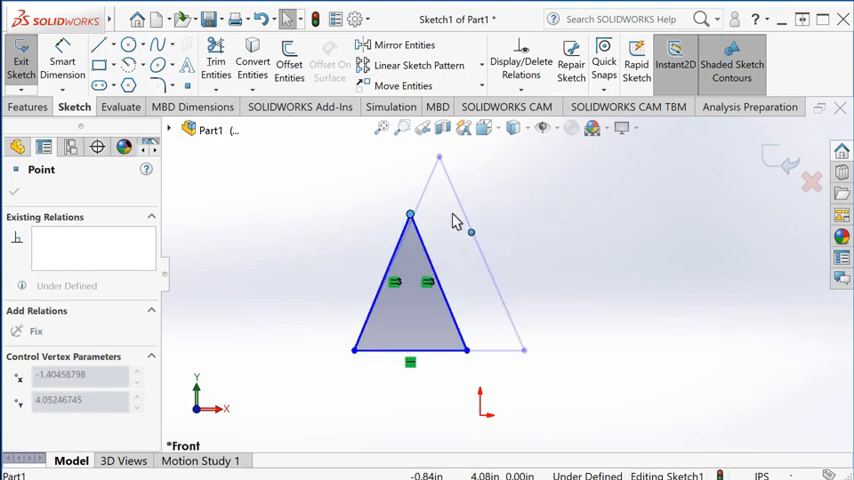
{"action": "left_click_drag", "start_coordinate": [410, 215], "coordinate": [438, 216]}
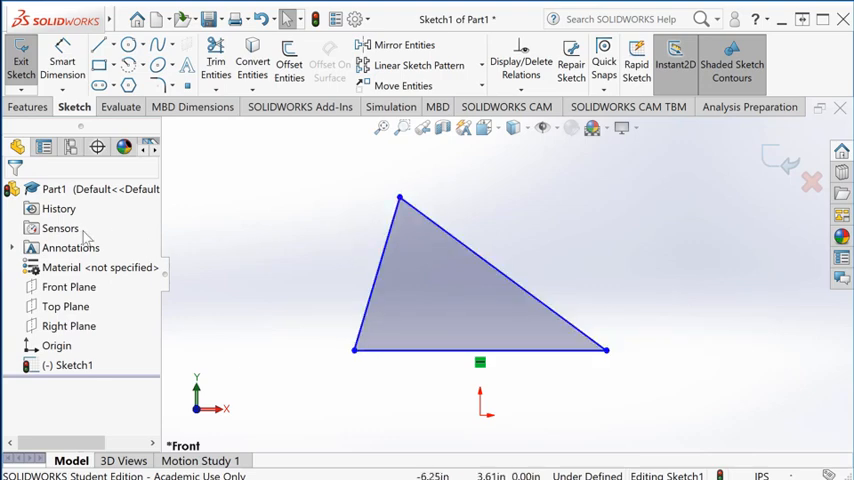
{"action": "mouse_move", "coordinate": [380, 227]}
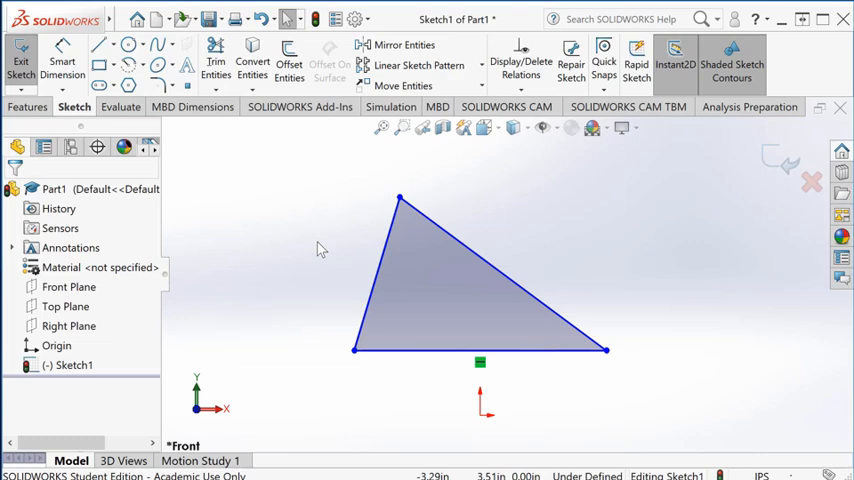
Step: Hold Ctrl to multi-select the triangle's sides
{"action": "key", "text": "ctrl"}
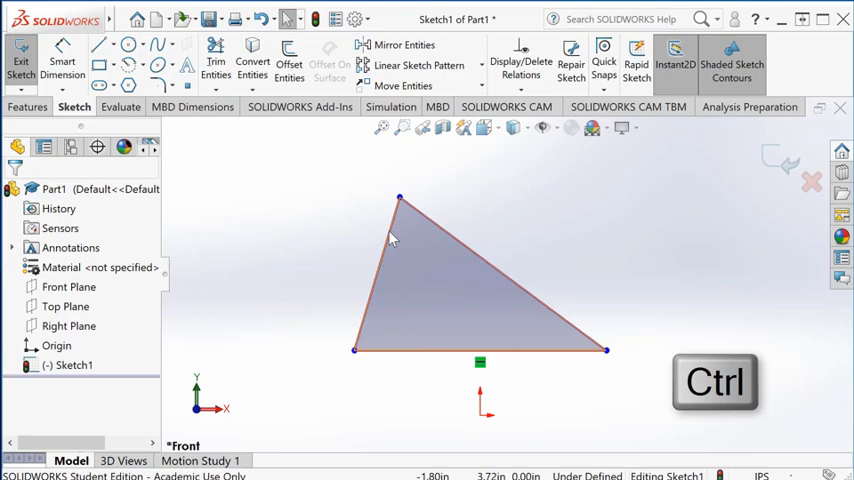
Step: Add one slanted triangle side to the selection for an Equal relation
{"action": "left_click", "coordinate": [378, 270]}
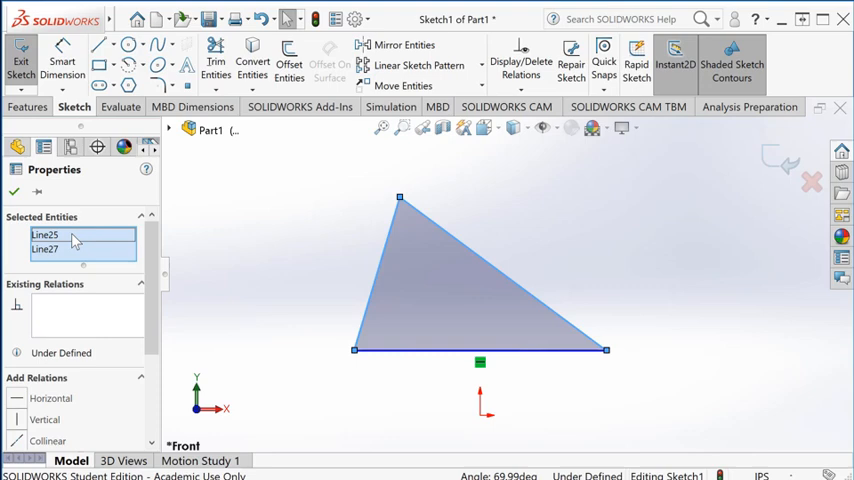
{"action": "mouse_move", "coordinate": [143, 252]}
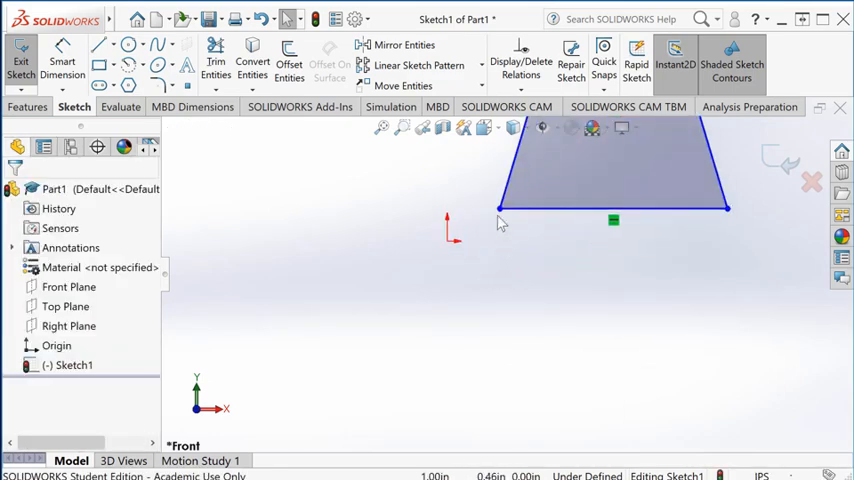
Step: Select the bottom-left triangle corner with the origin and apply a relation between them
{"action": "left_click", "coordinate": [500, 208]}
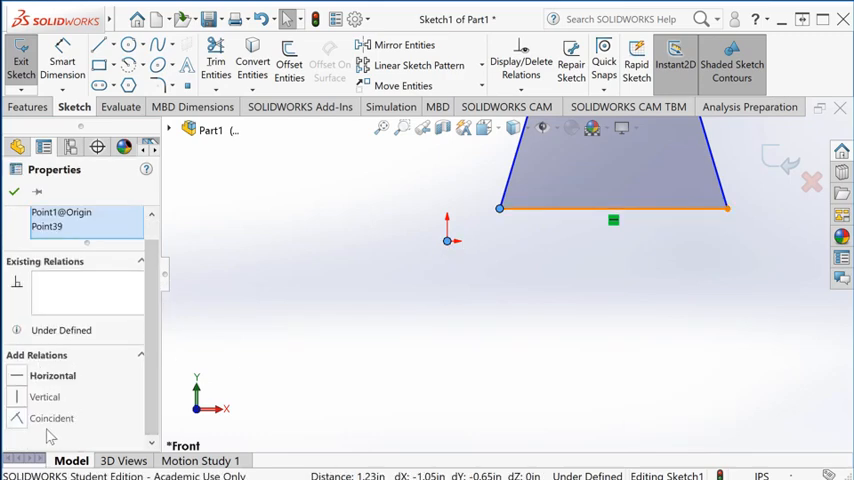
{"action": "left_click", "coordinate": [51, 418]}
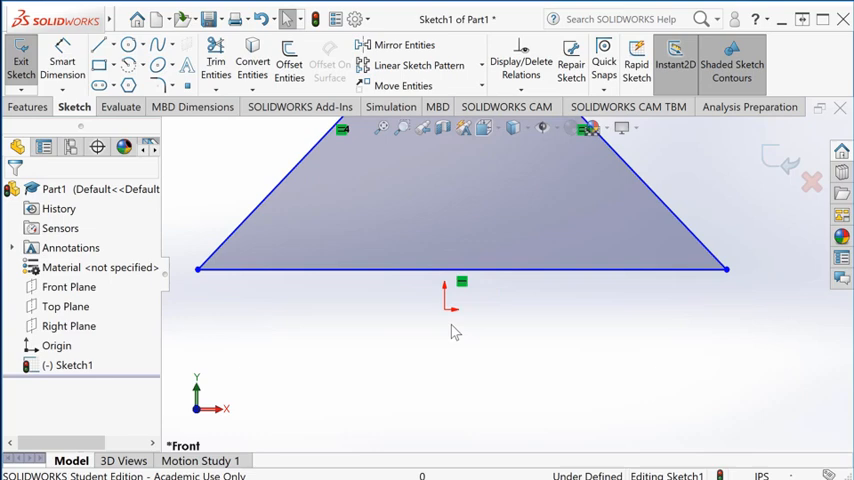
Step: Hold Ctrl to add the origin alongside the base line for a Midpoint relation
{"action": "key", "text": "ctrl"}
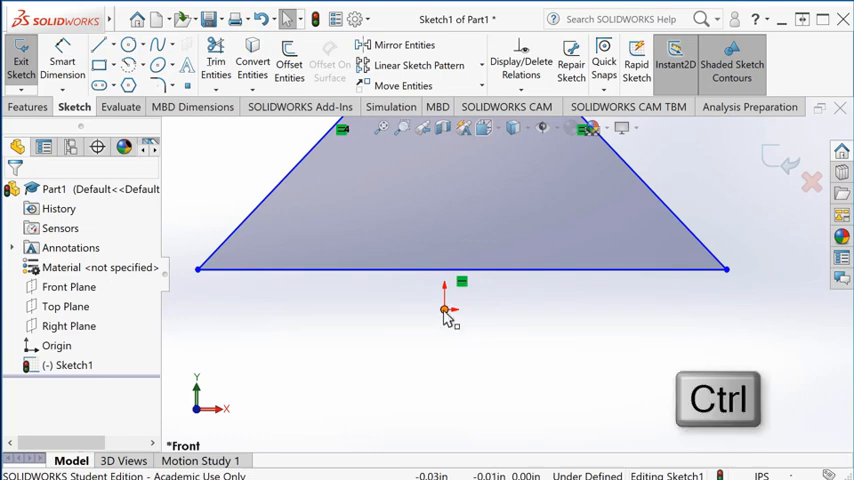